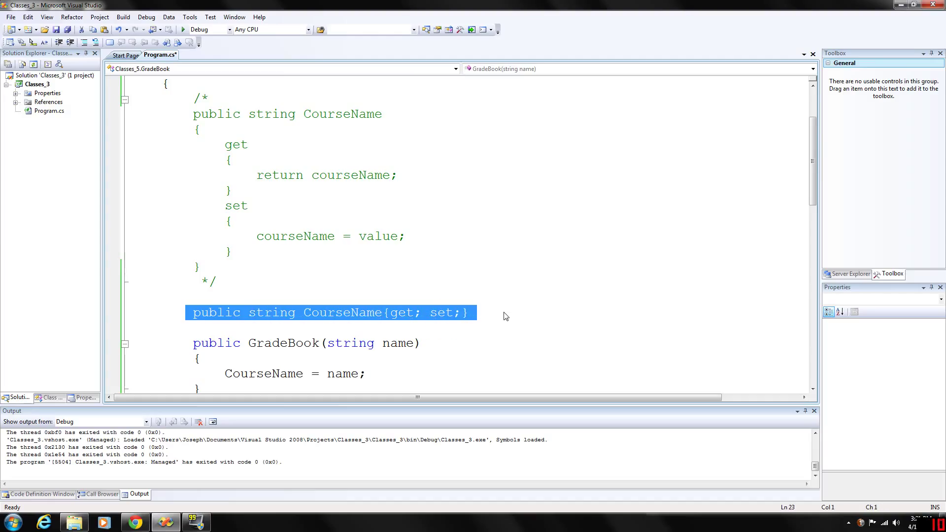
# Step: Scroll through the code to Main and place the cursor after the book2 declaration
pyautogui.click(469, 313)
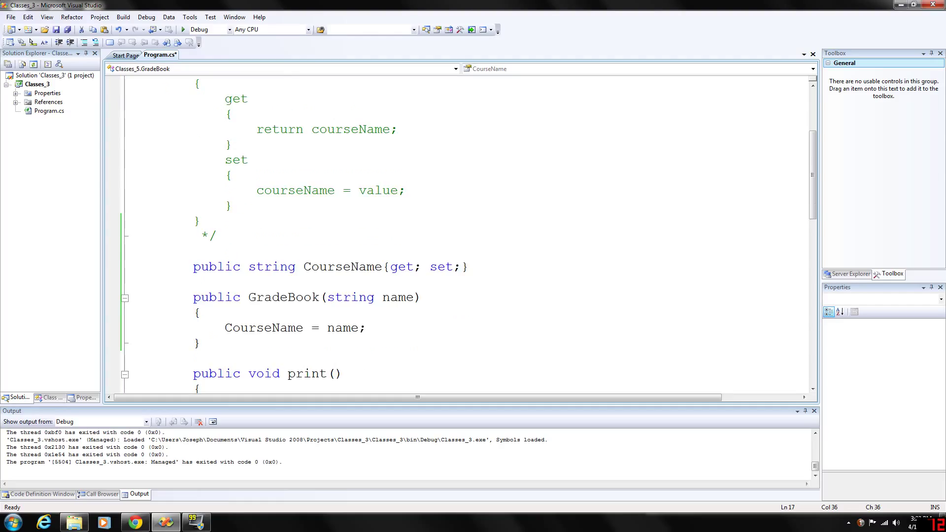
pyautogui.click(405, 191)
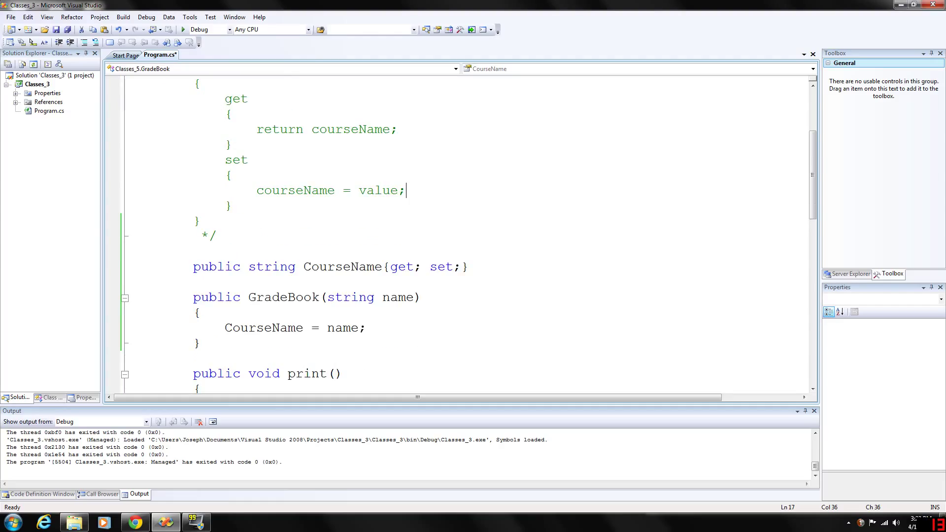
pyautogui.scroll(-3)
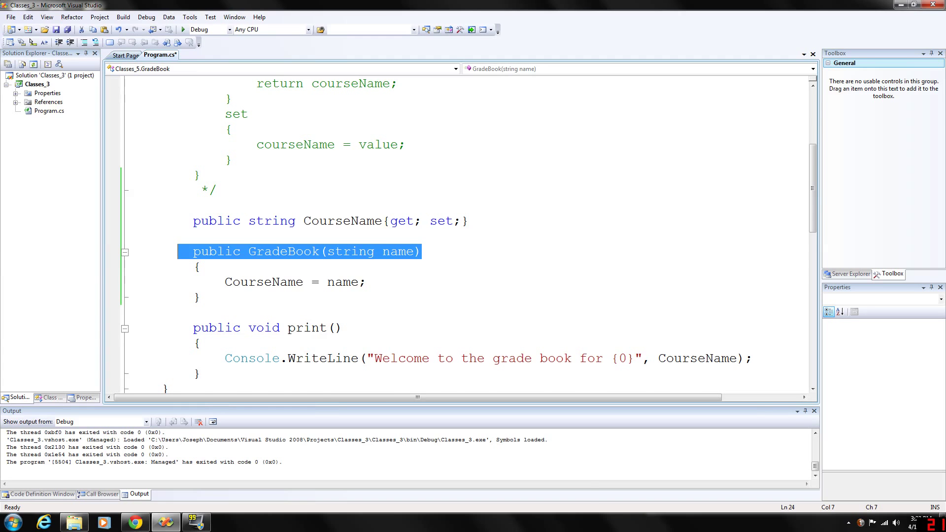
pyautogui.scroll(-3)
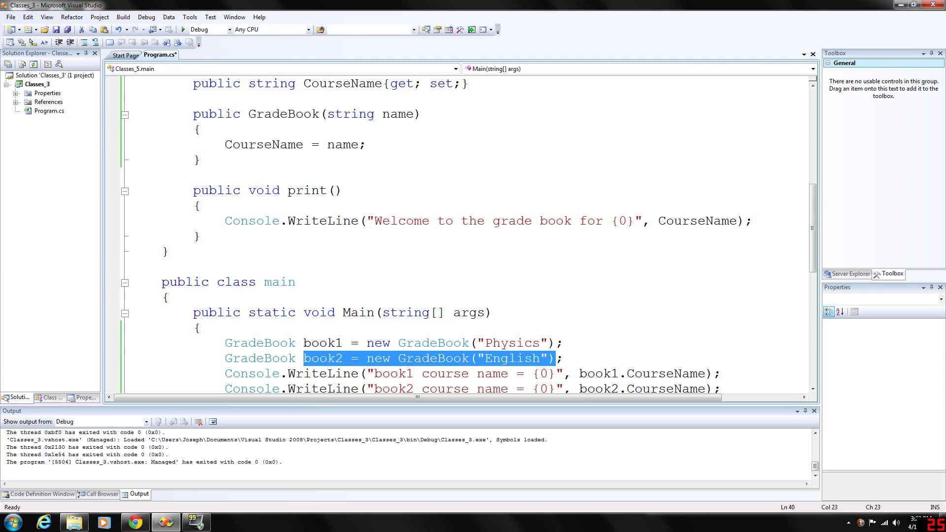
pyautogui.click(201, 327)
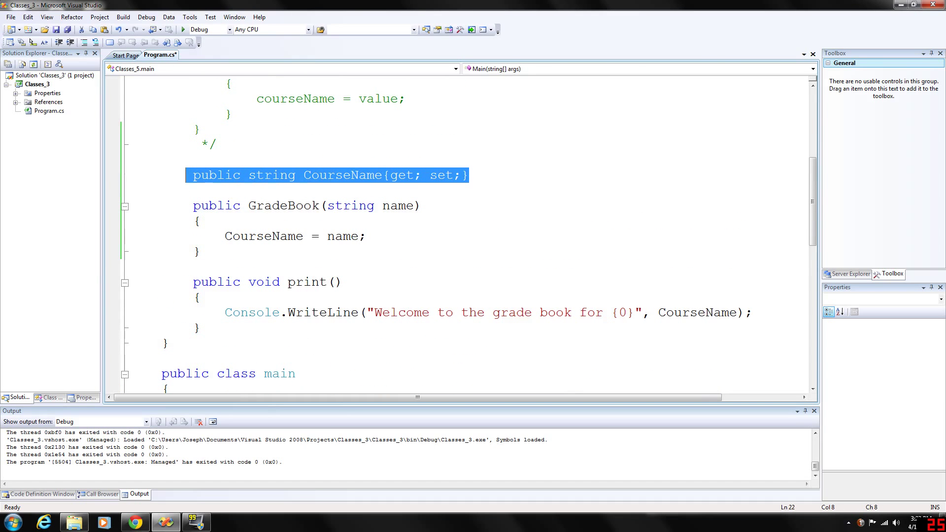
pyautogui.scroll(3)
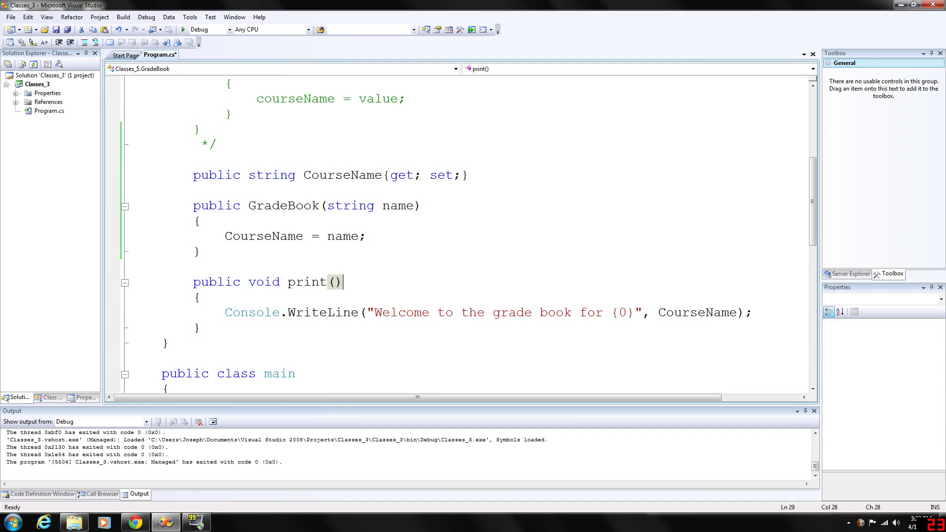
pyautogui.scroll(-3)
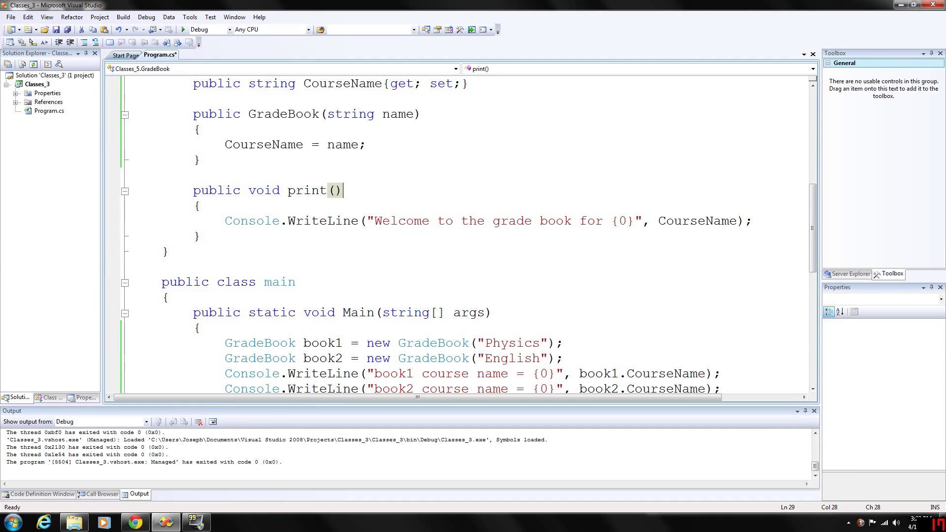
pyautogui.scroll(-3)
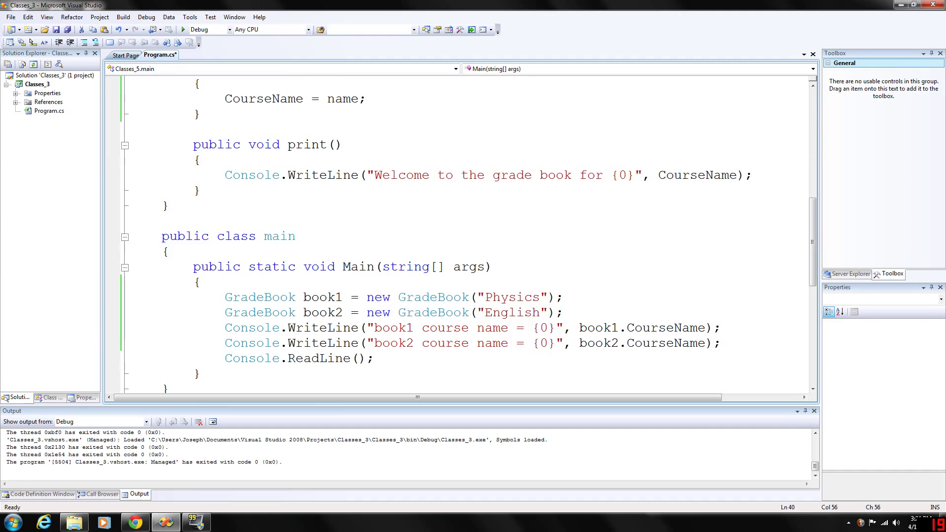
# Step: Add the line GradeBook book3 = new GradeBook(); below book2 and run it
pyautogui.press('Enter')
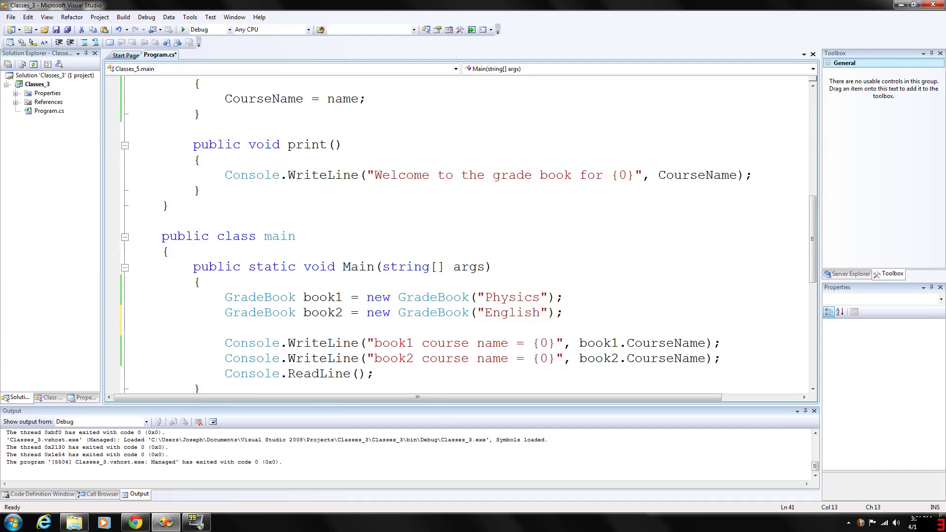
pyautogui.write('GradeBook')
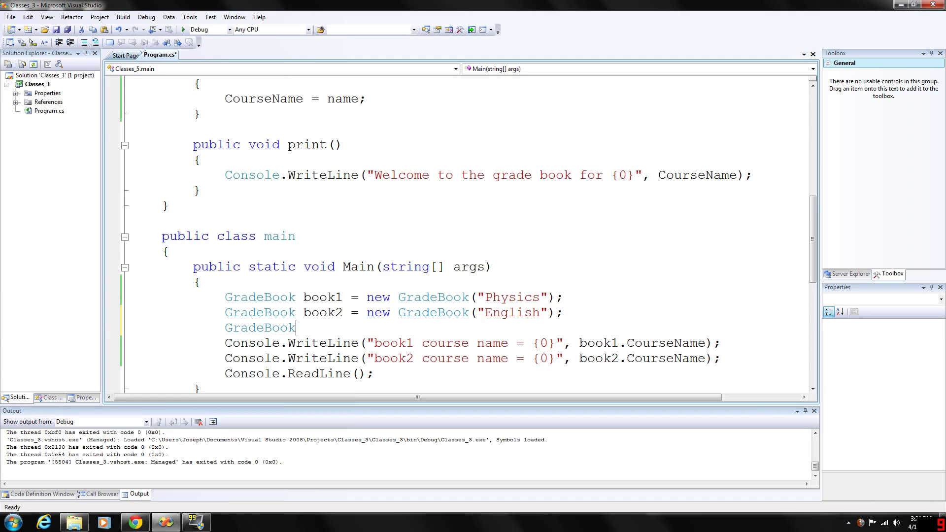
pyautogui.write('book3')
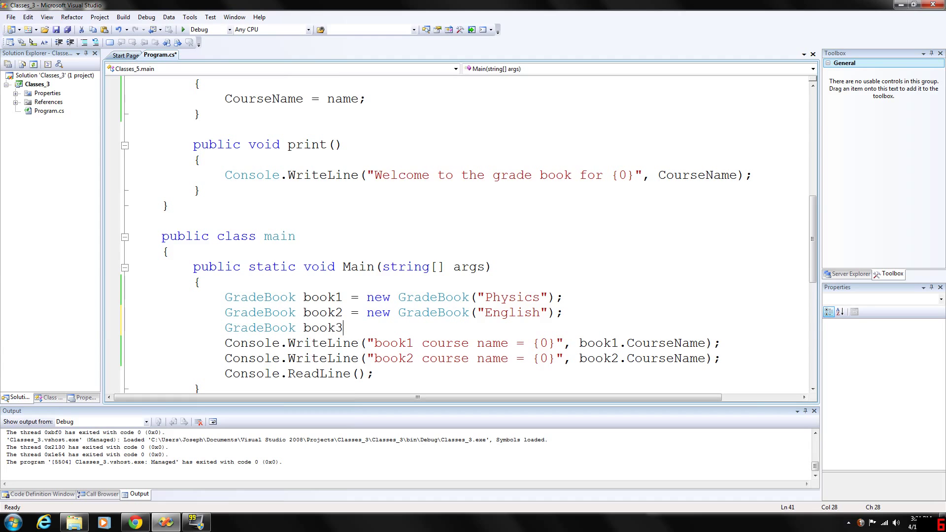
pyautogui.write('= new')
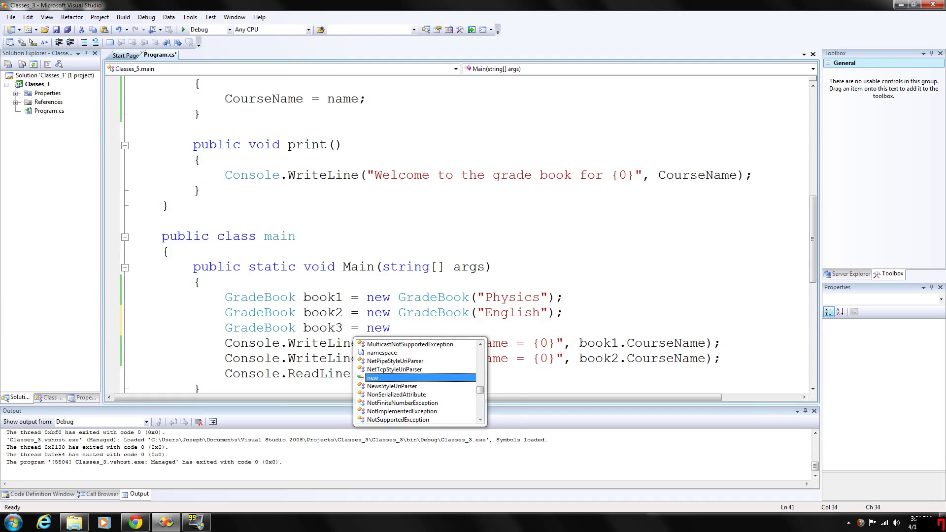
pyautogui.write('g')
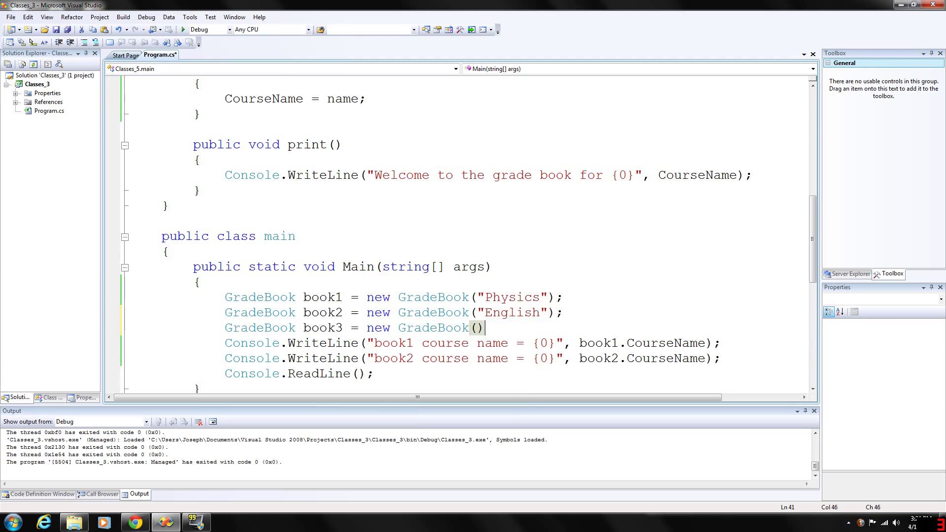
pyautogui.write(';')
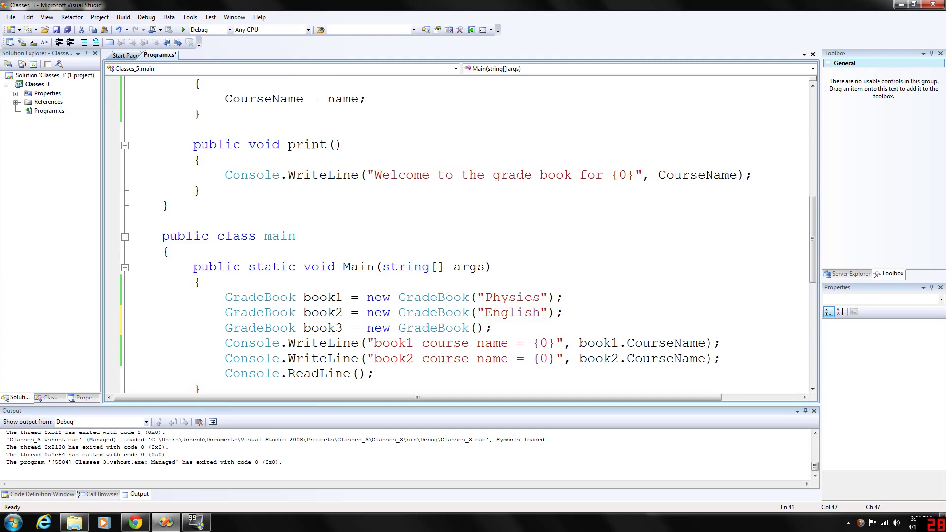
pyautogui.scroll(-3)
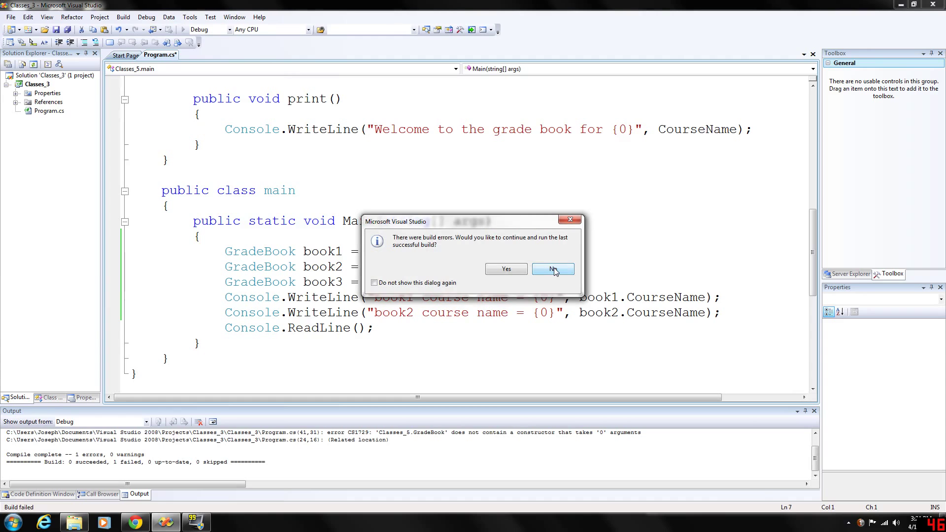
# Step: Decline running the last successful build and view error CS1729 in the Output window
pyautogui.click(553, 269)
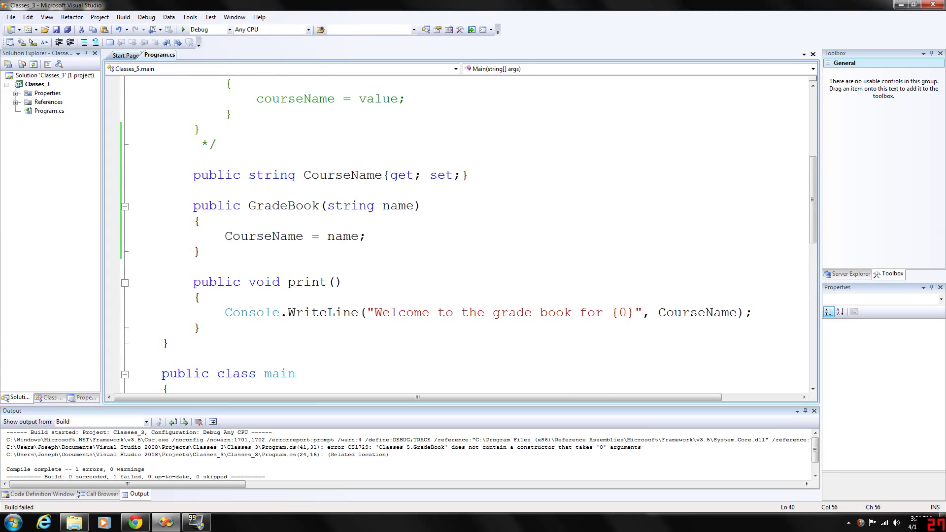
pyautogui.scroll(-3)
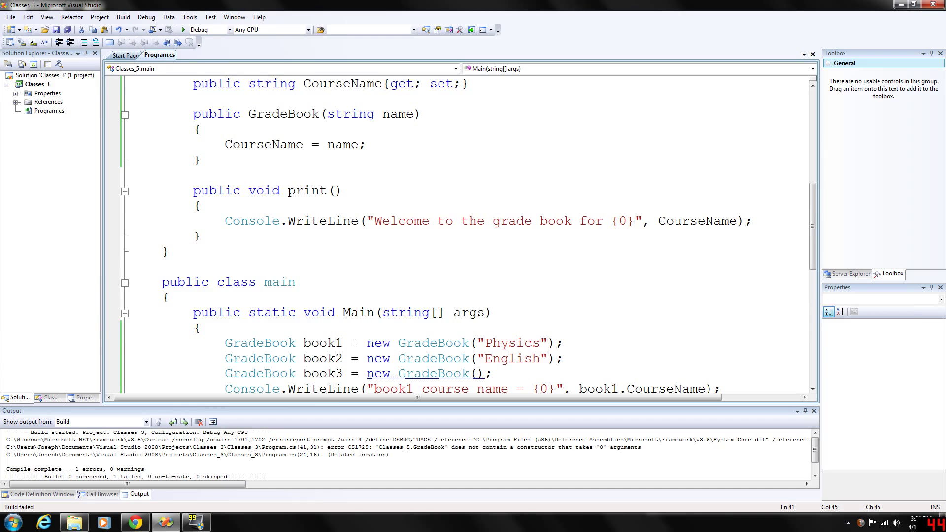
# Step: Pass an empty string "" as book3's course name so the program builds and runs
pyautogui.write('""')
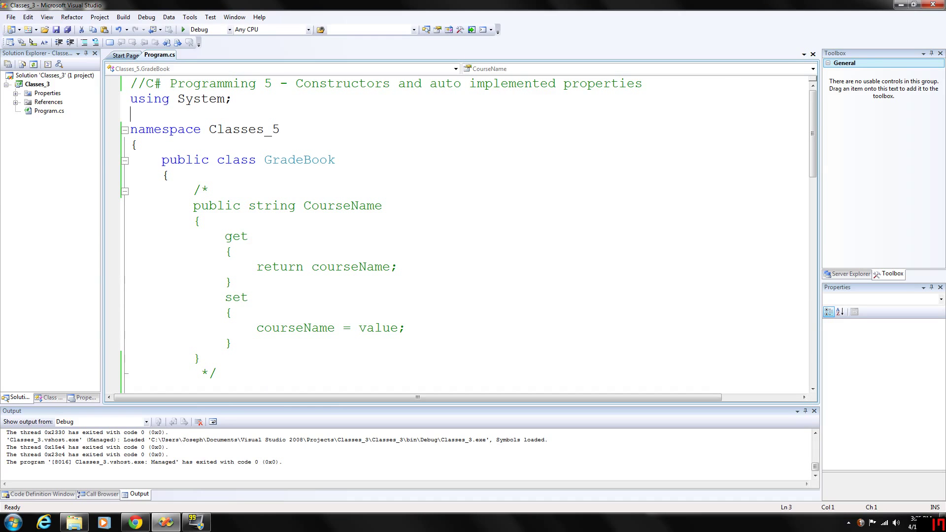
pyautogui.scroll(-3)
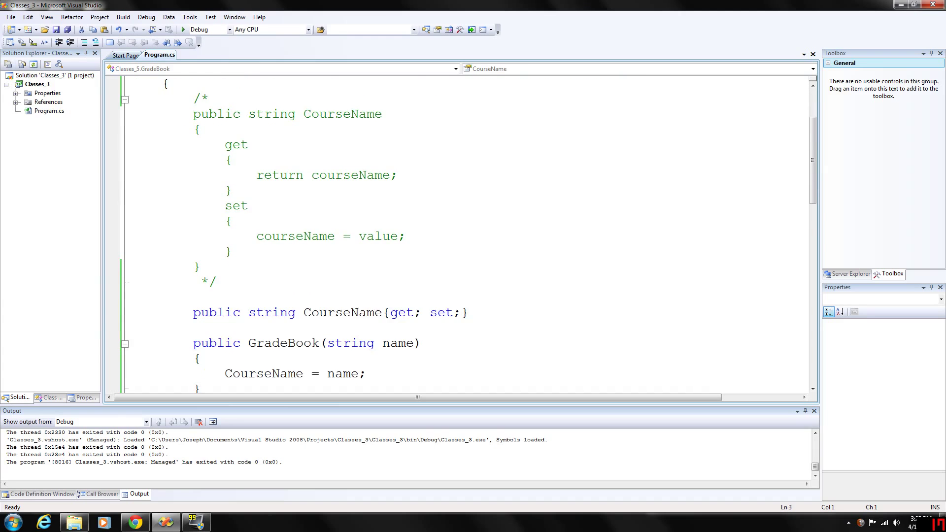
pyautogui.scroll(-3)
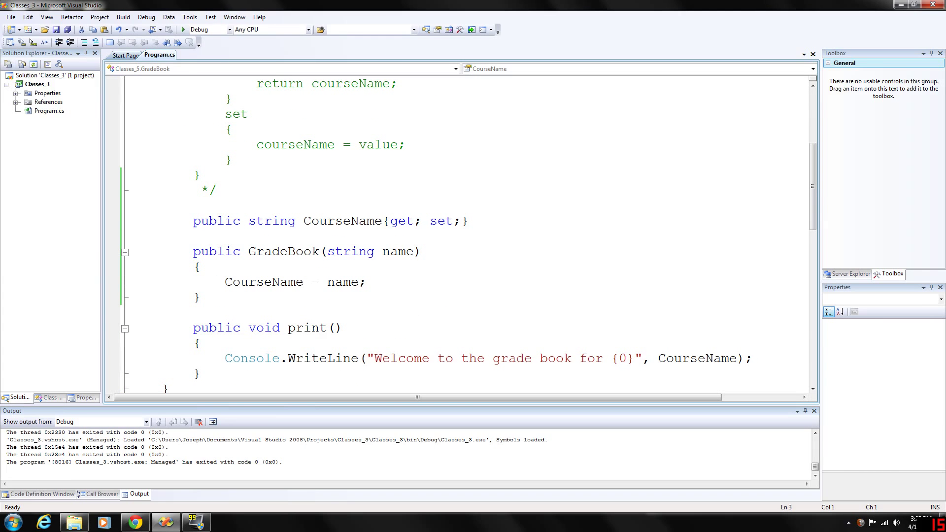